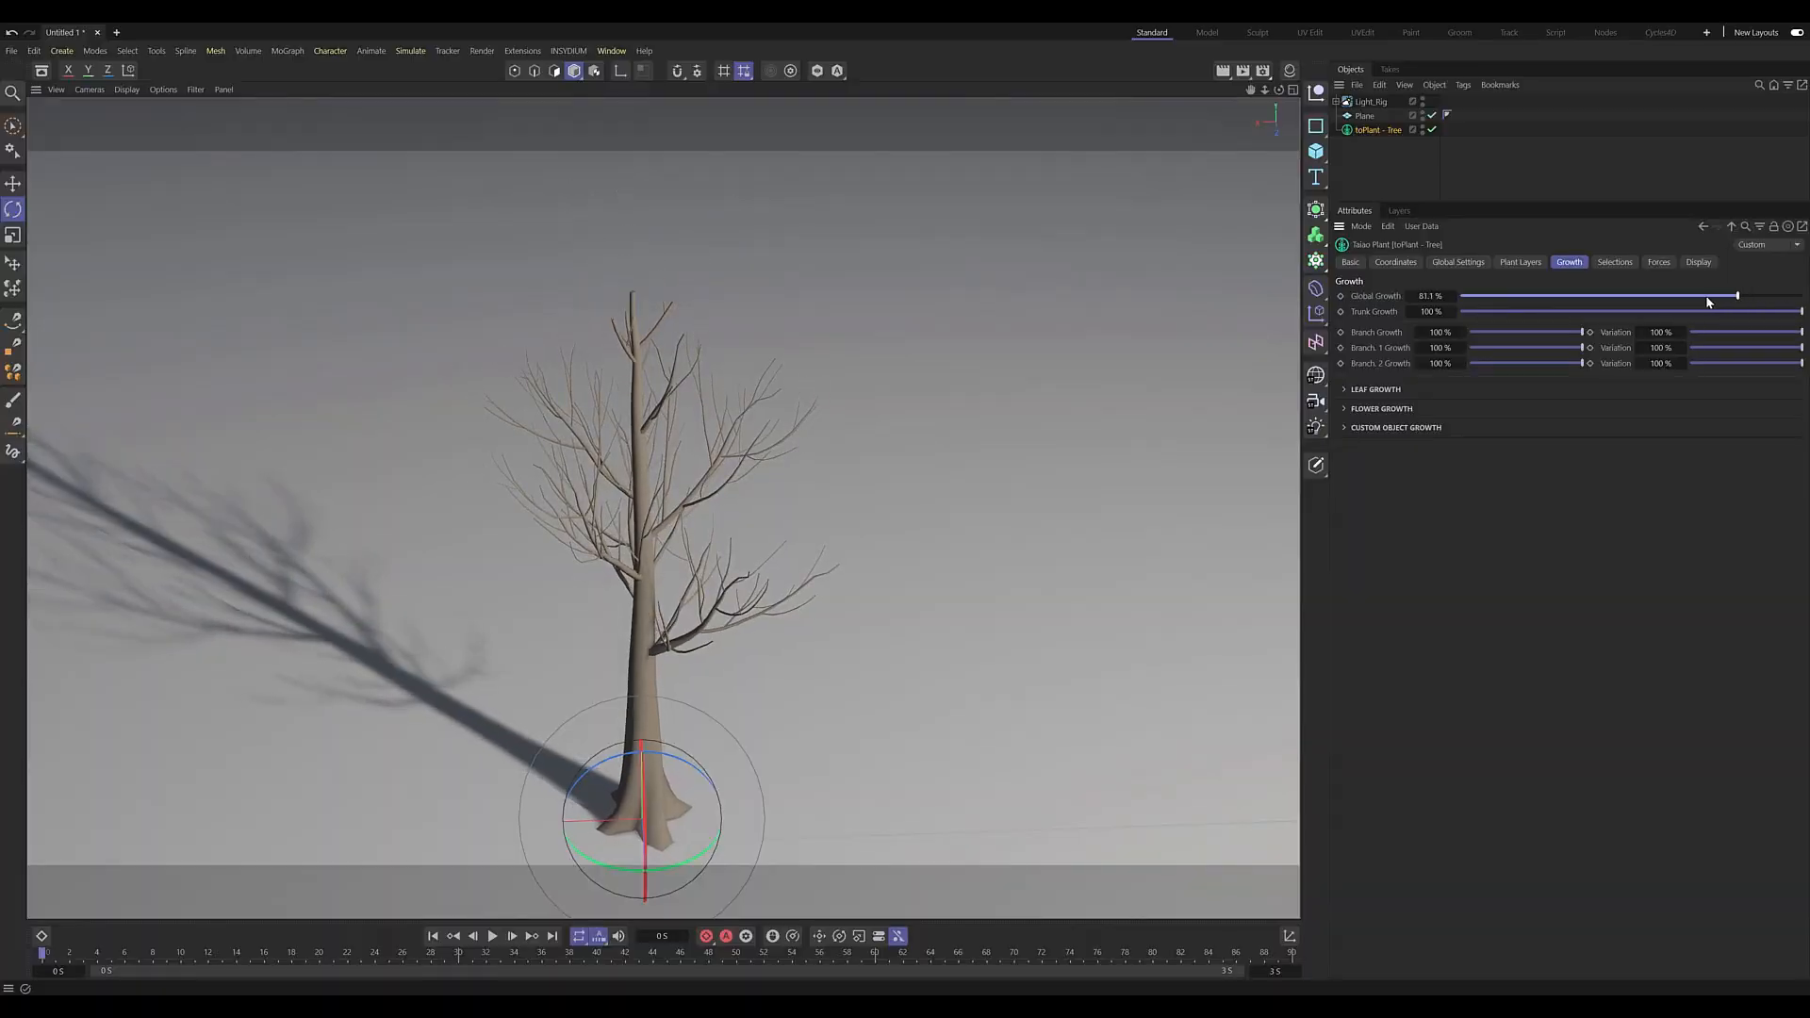
# Shrink Global Growth almost to nothing, then return it to 100%
pyautogui.moveTo(1732, 295); pyautogui.dragTo(1513, 295)
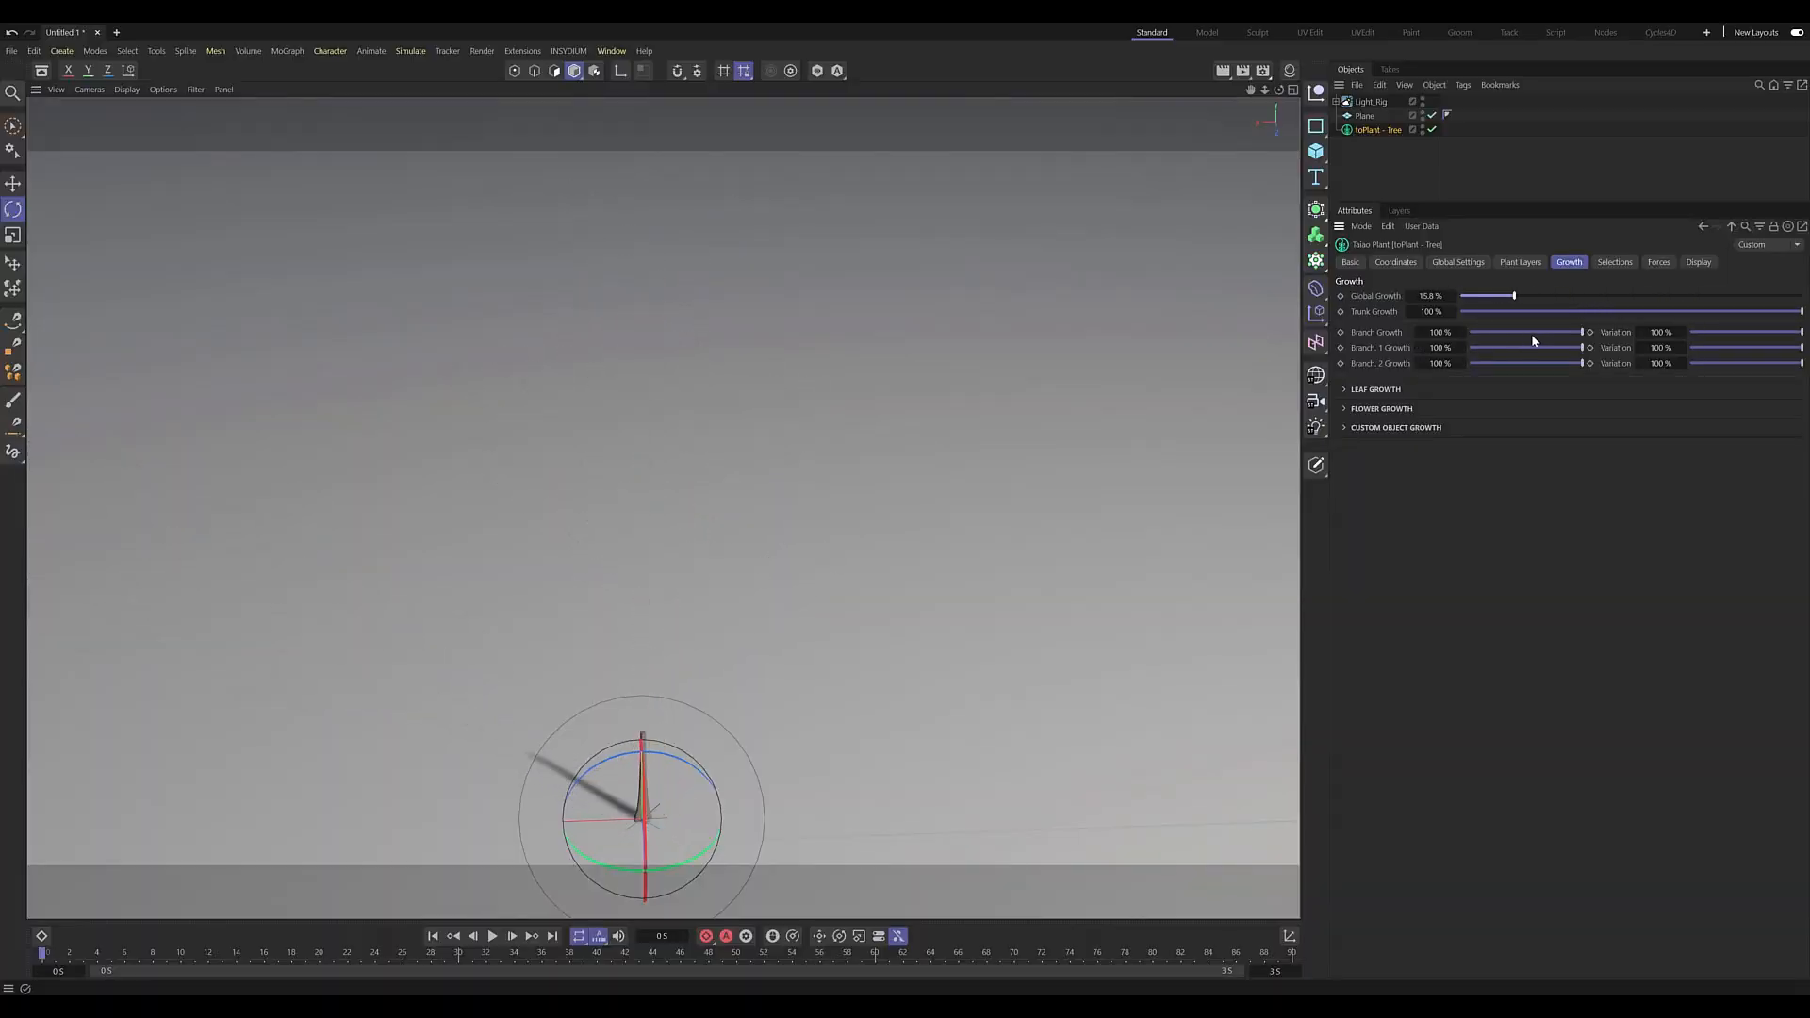
pyautogui.moveTo(1512, 295); pyautogui.dragTo(1800, 295)
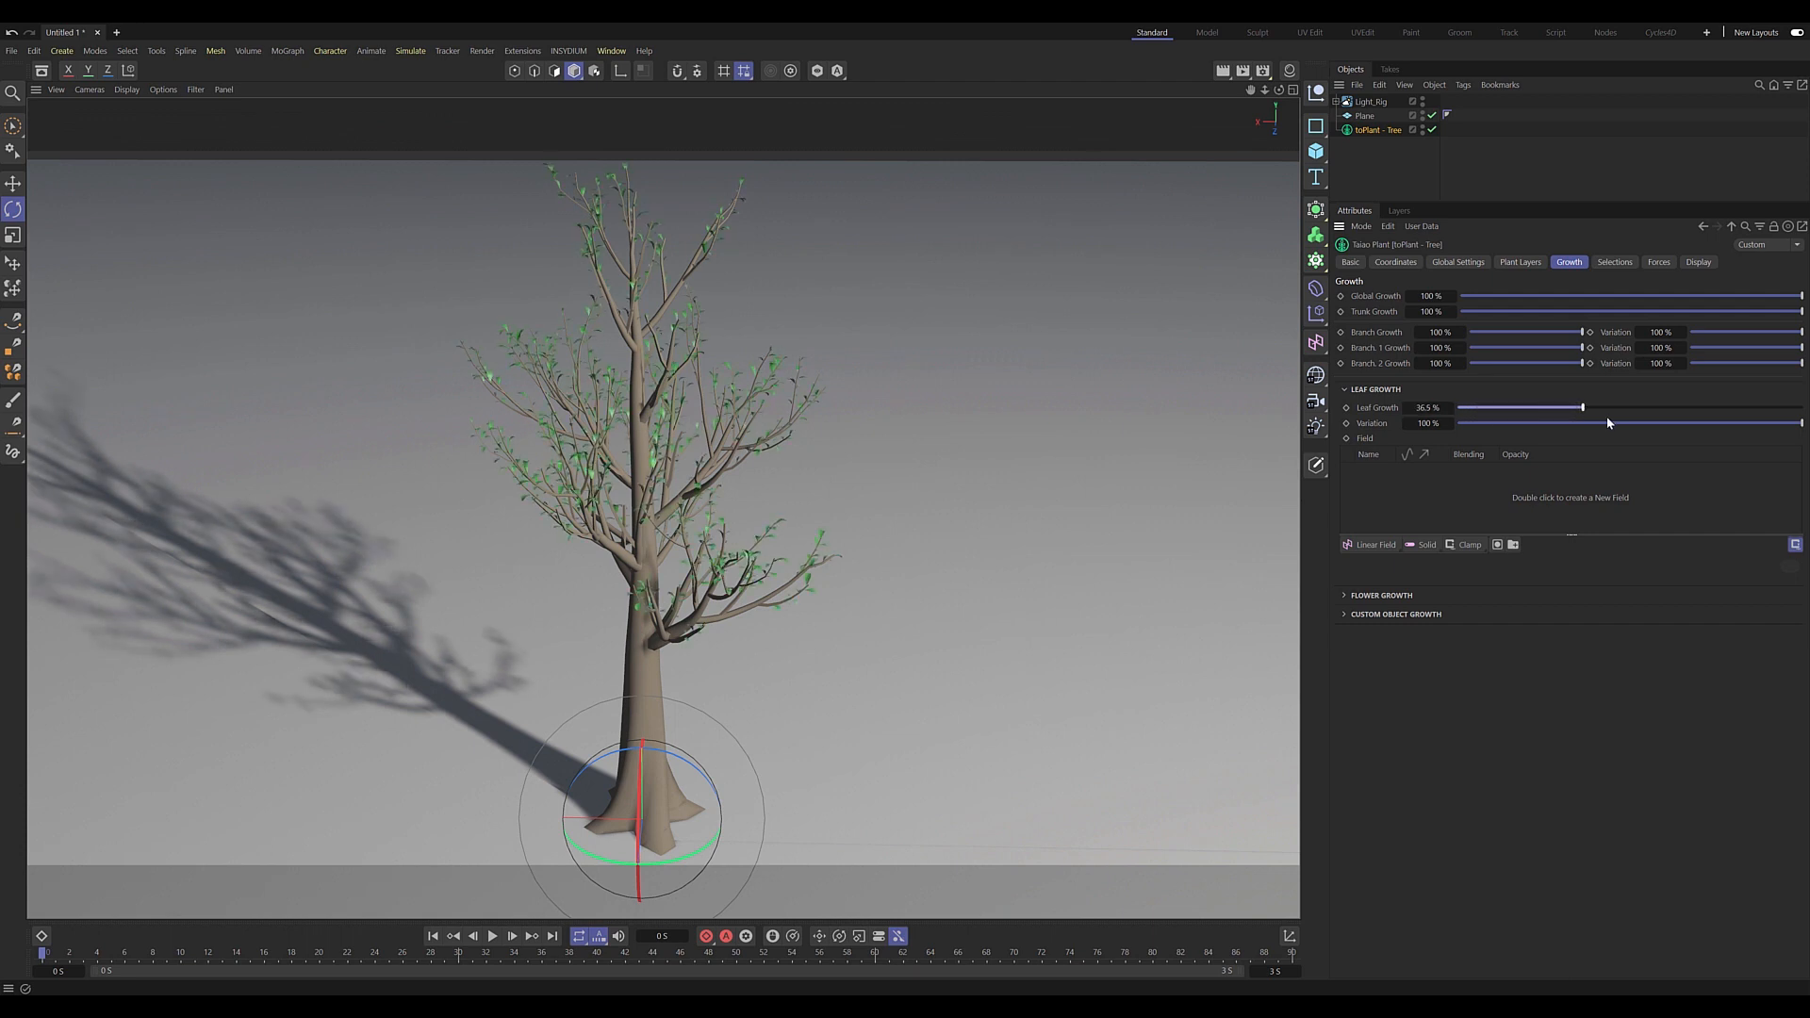
# Set Leaf Growth to 100%, check Flower and Custom Object Growth, then return to Leaf Growth
pyautogui.moveTo(1583, 406); pyautogui.dragTo(1800, 406)
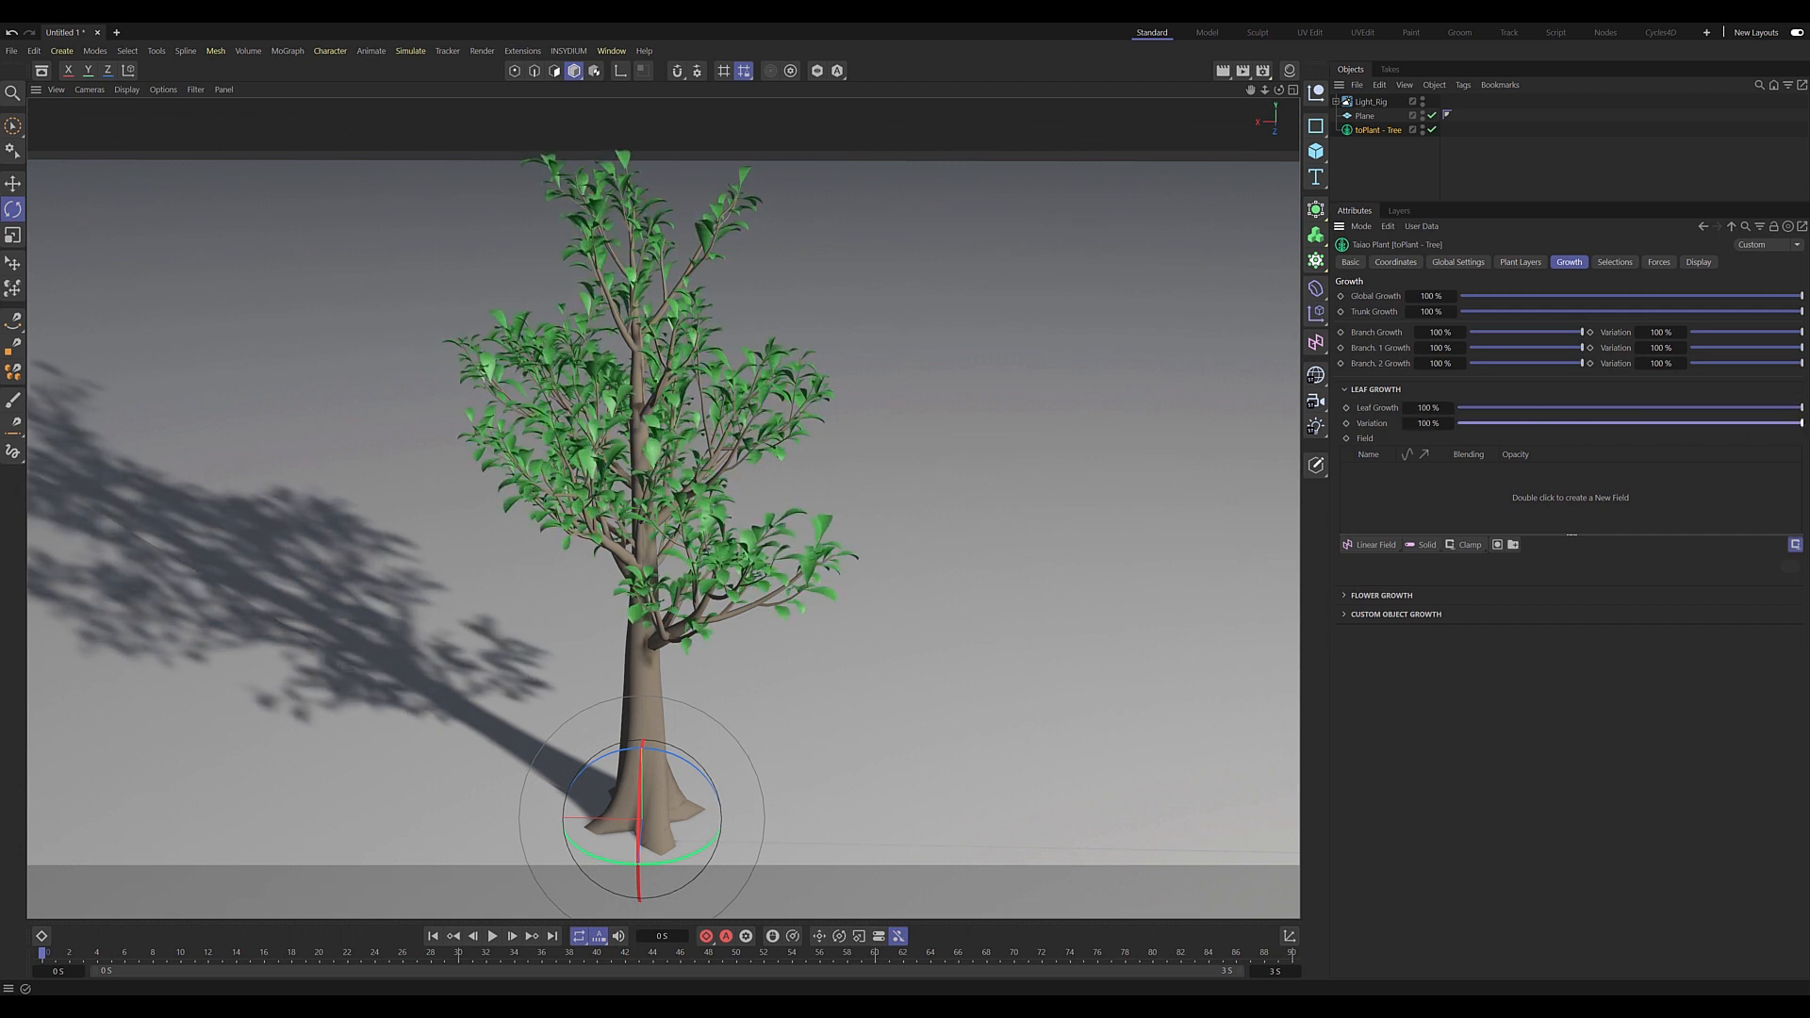
pyautogui.click(1379, 389)
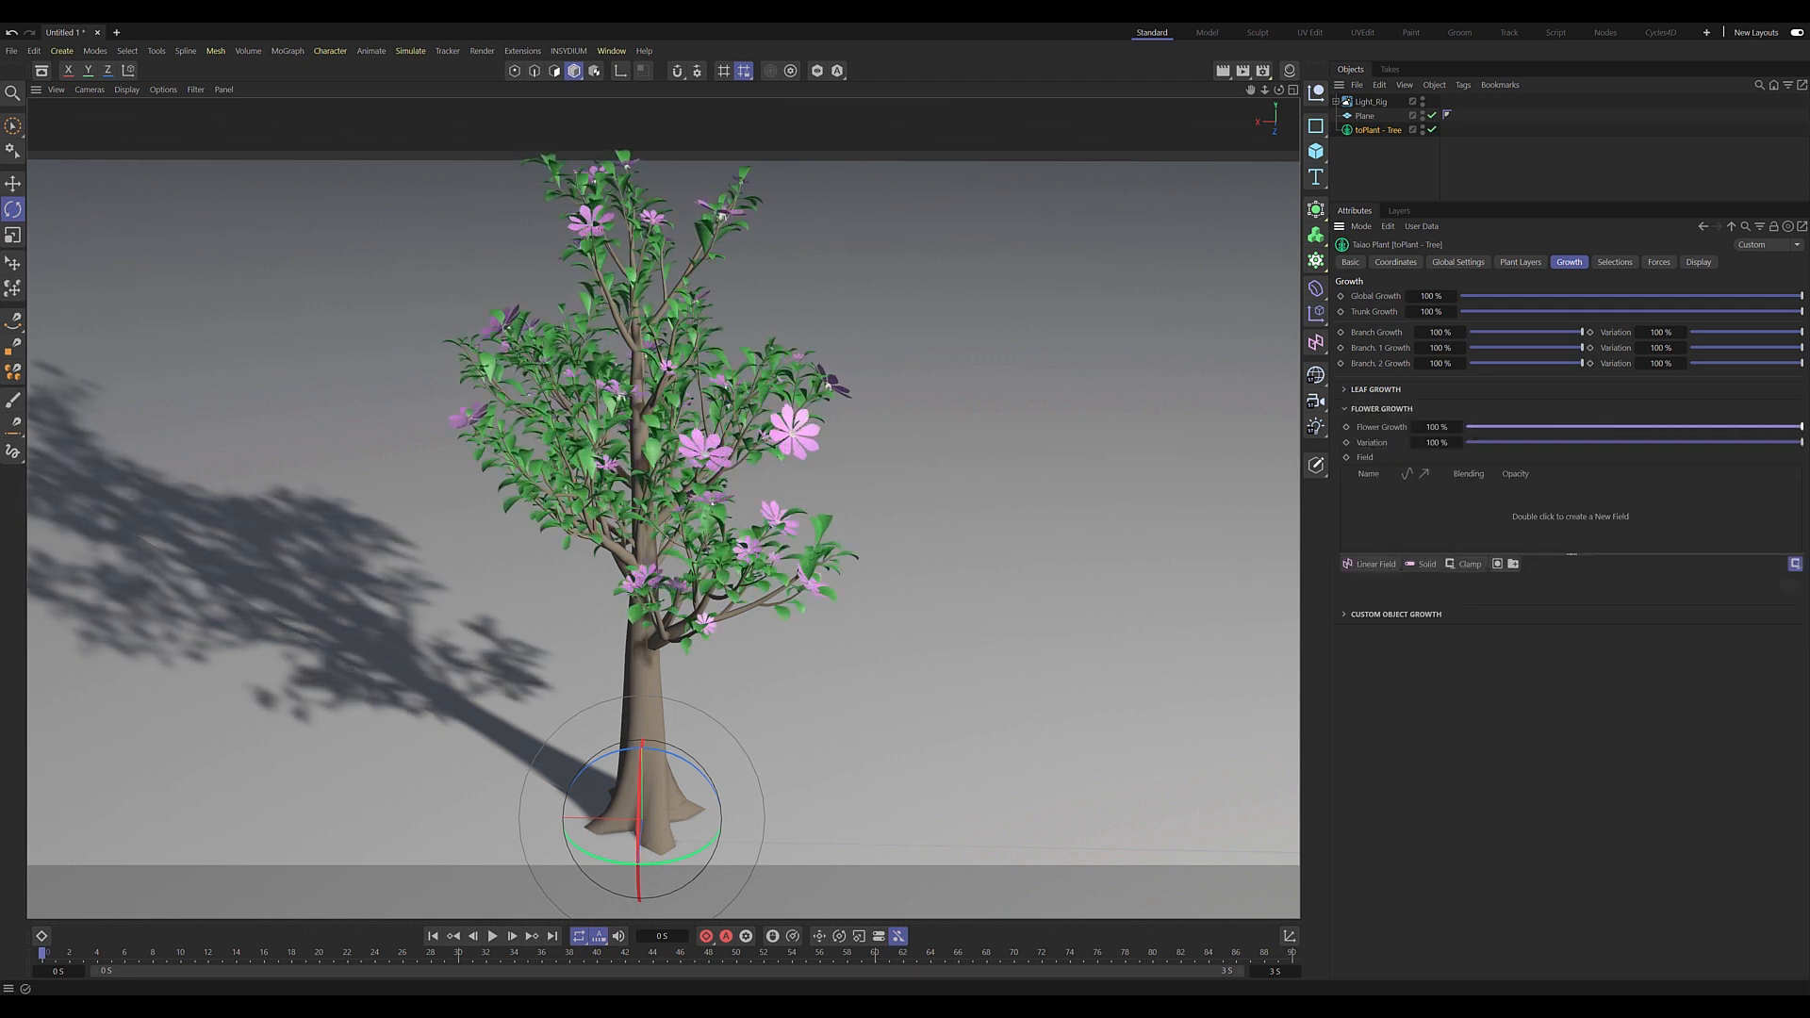
pyautogui.click(1346, 427)
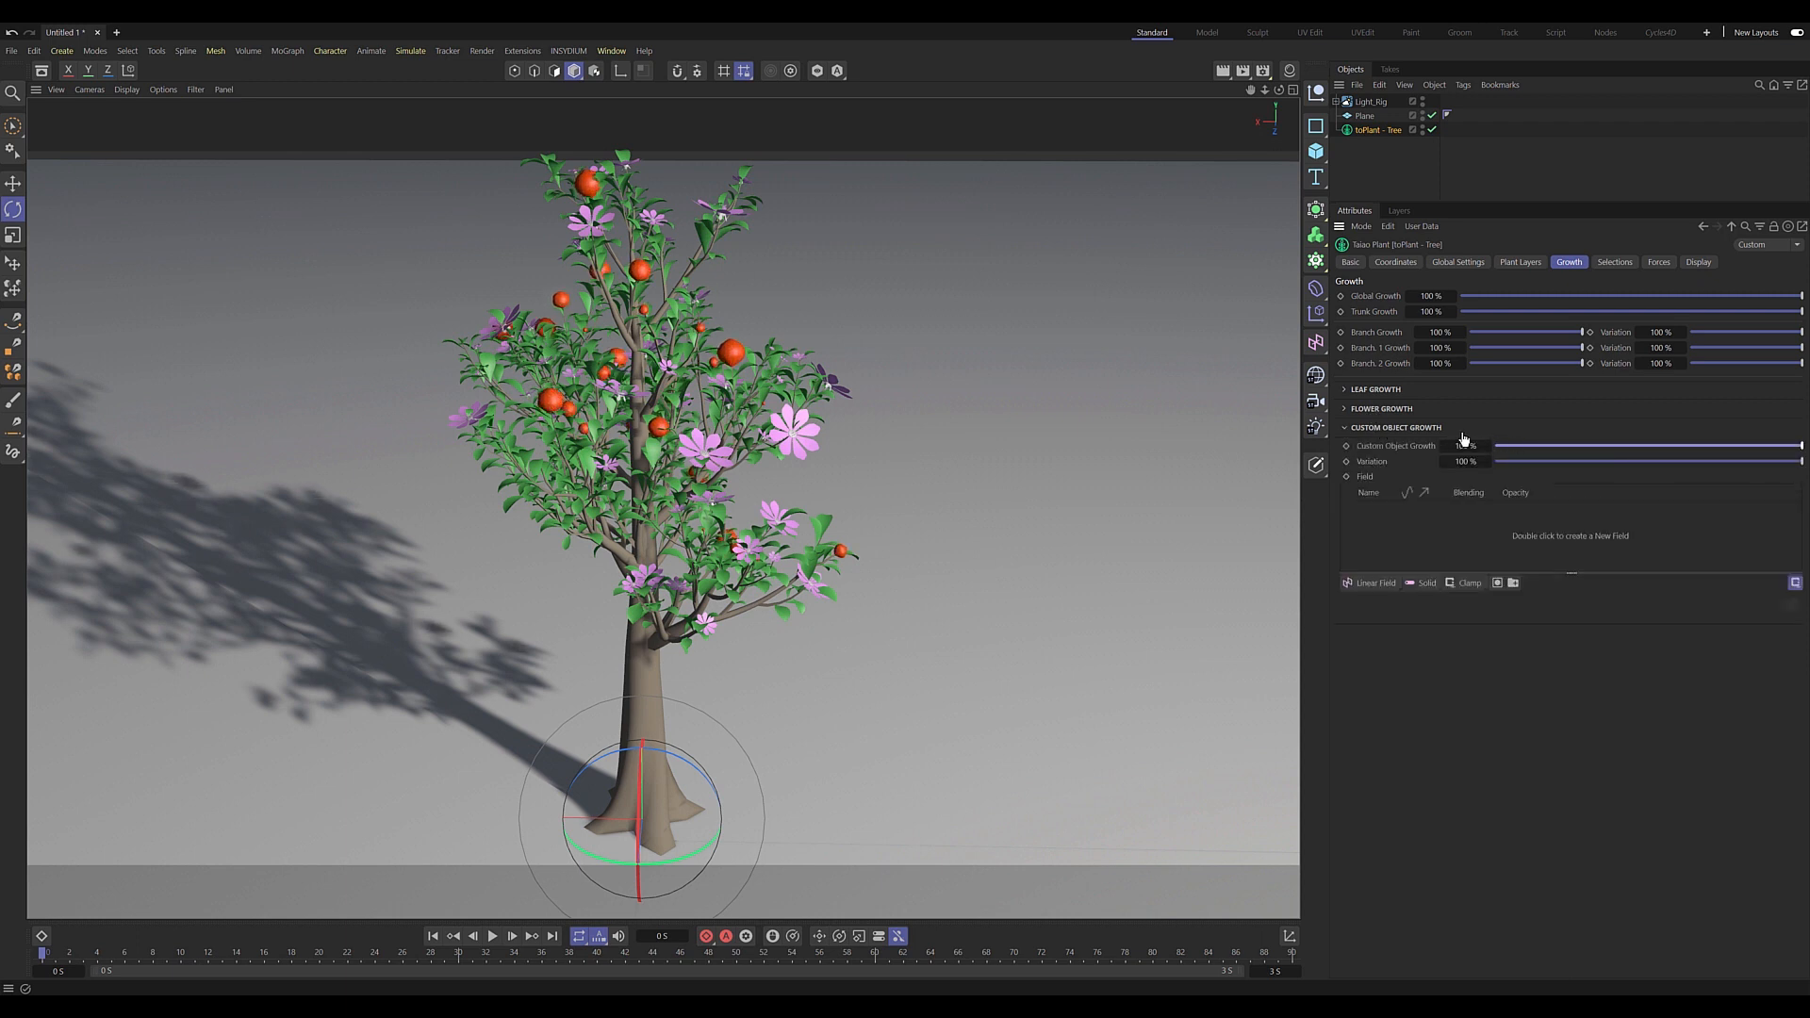
pyautogui.click(1380, 389)
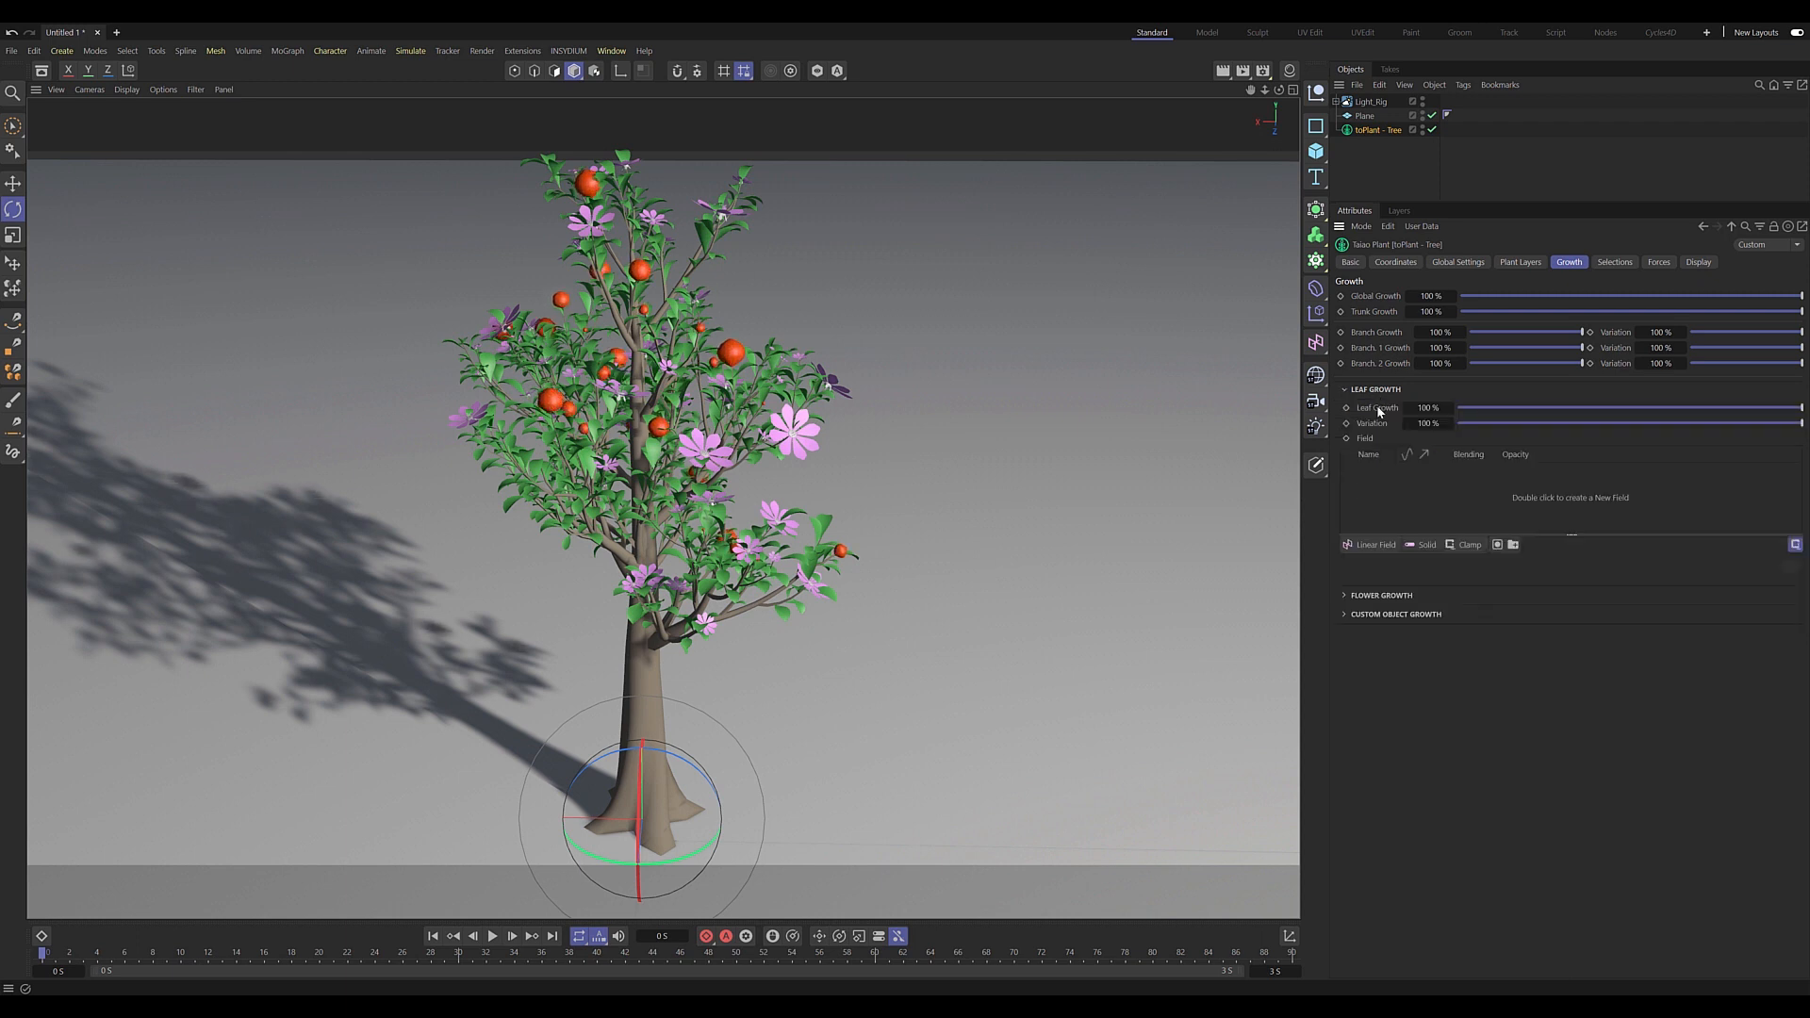
# Create a Linear Field in the Leaf Growth field list
pyautogui.doubleClick(1568, 497)
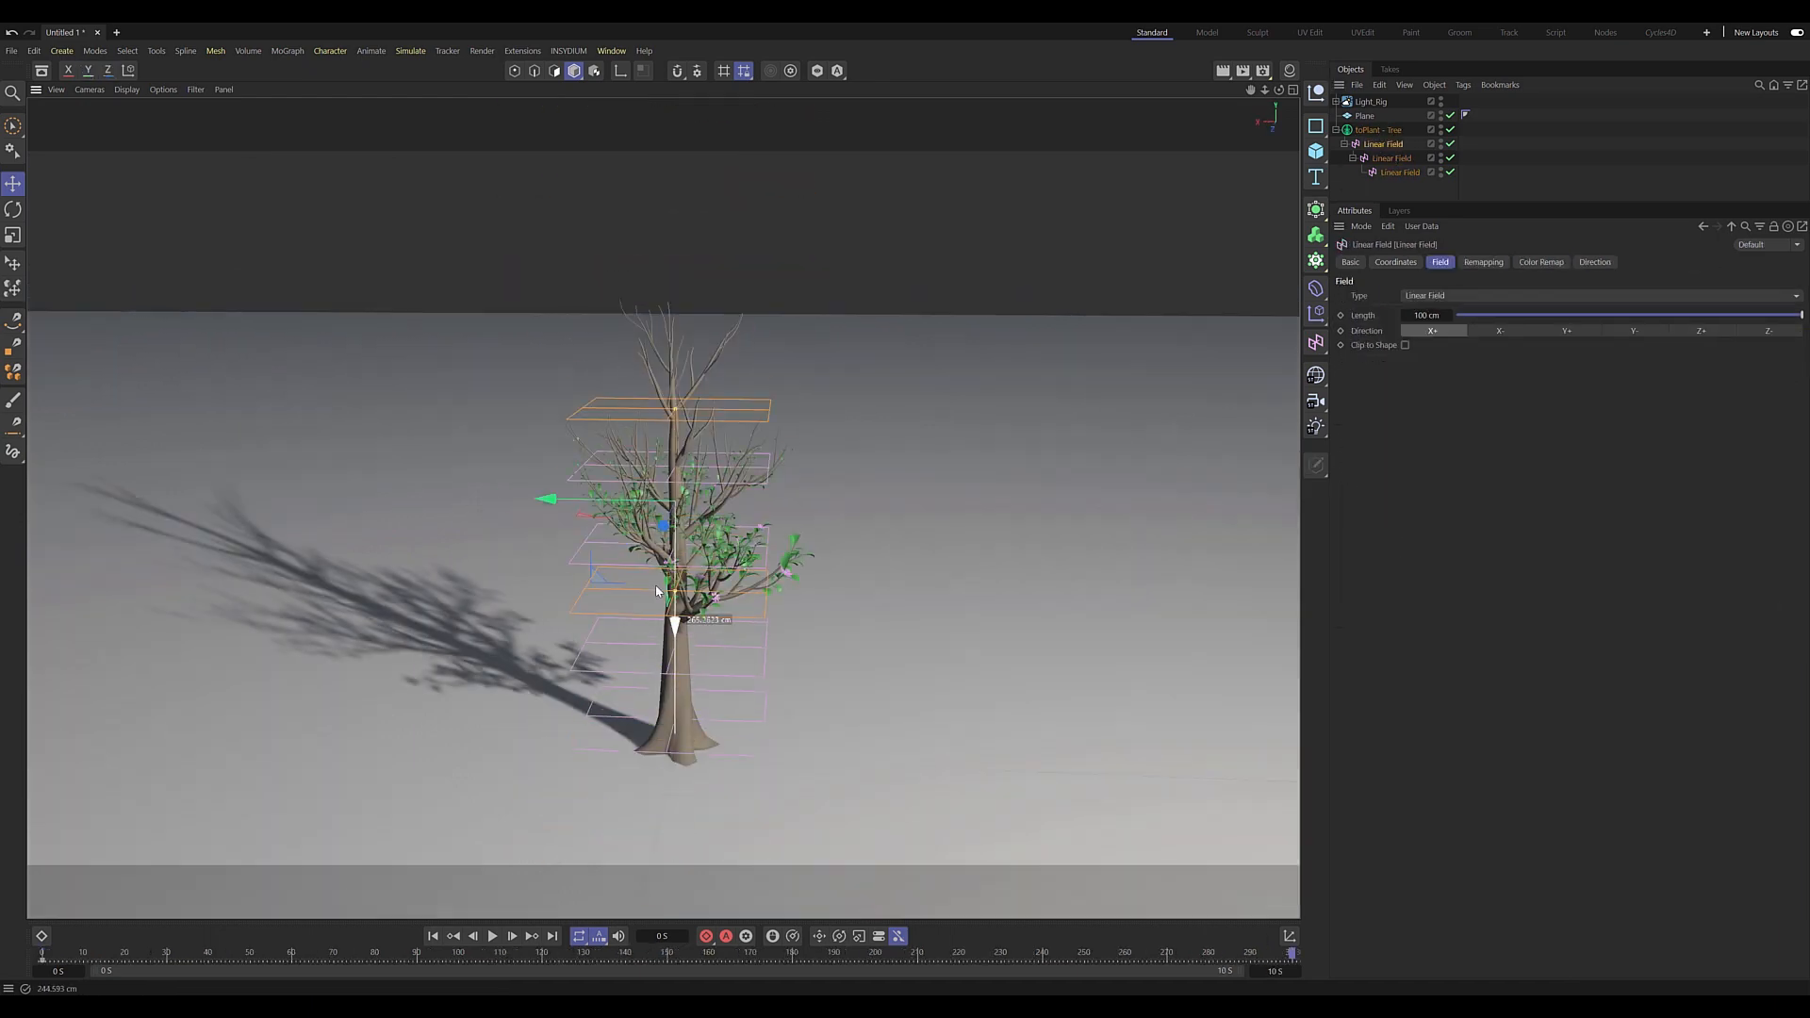
# Play the timeline to watch the tree grow, then pause playback
pyautogui.click(510, 936)
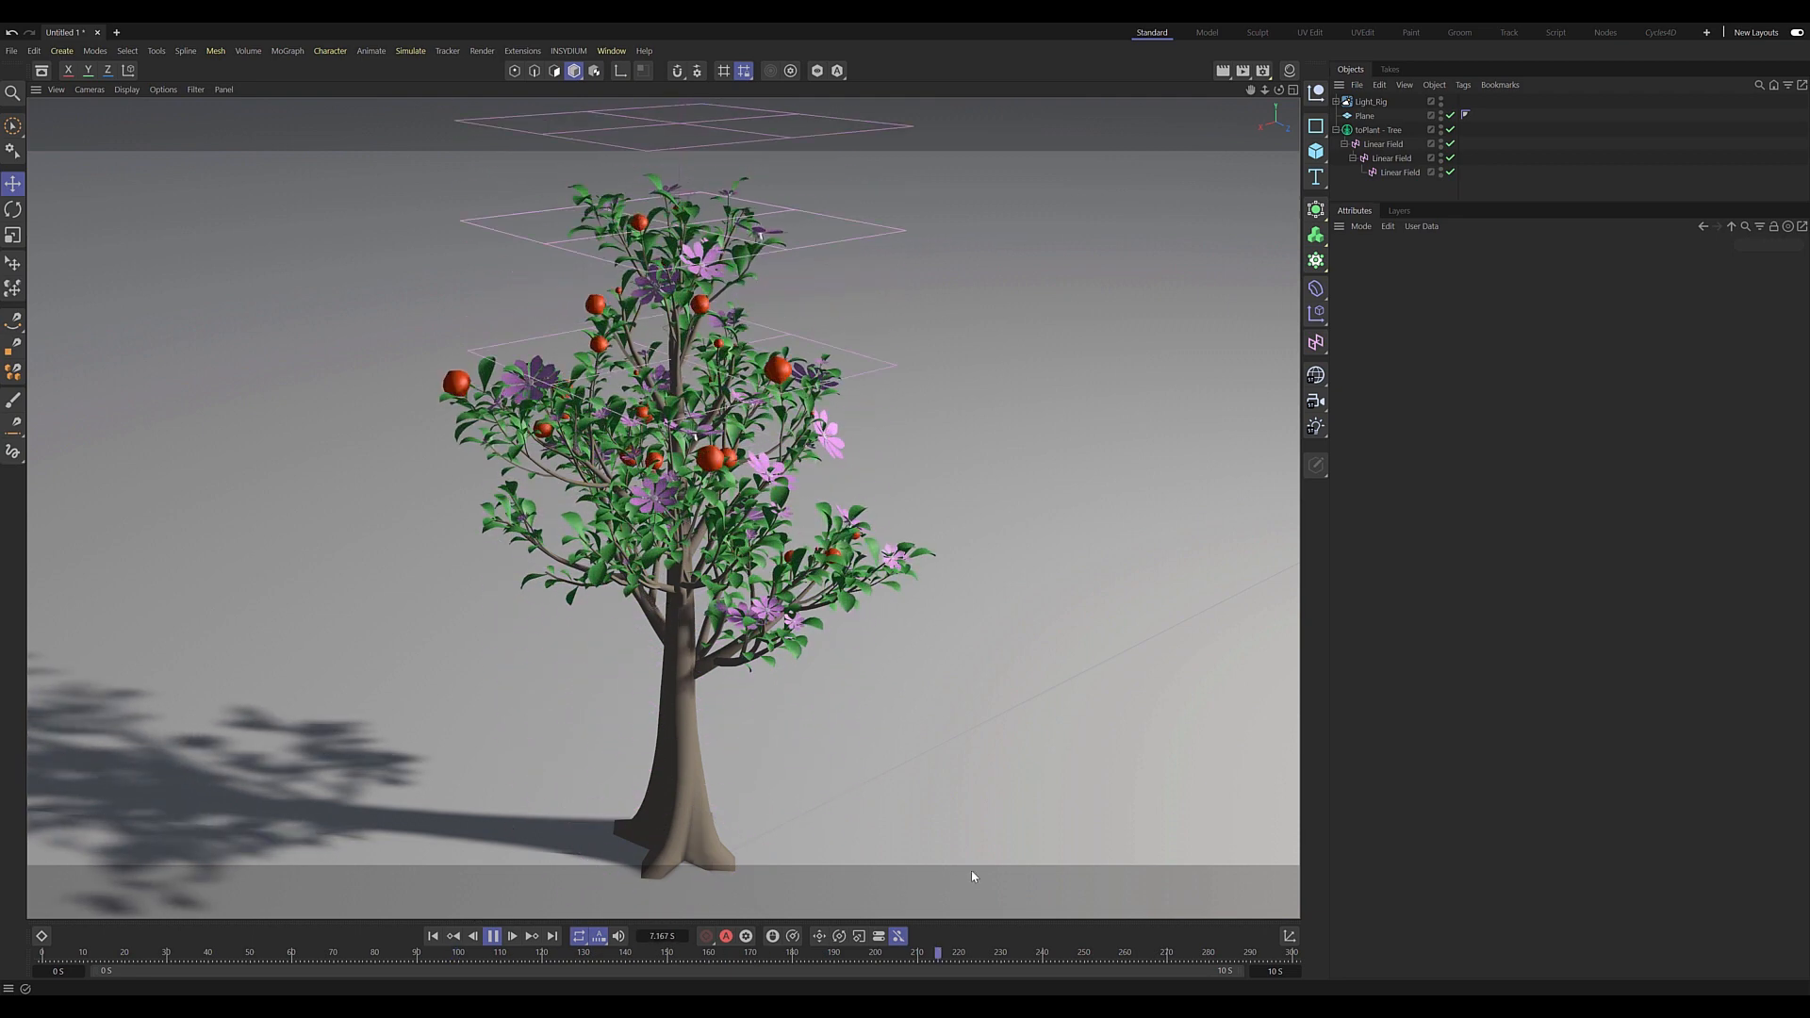
pyautogui.click(492, 935)
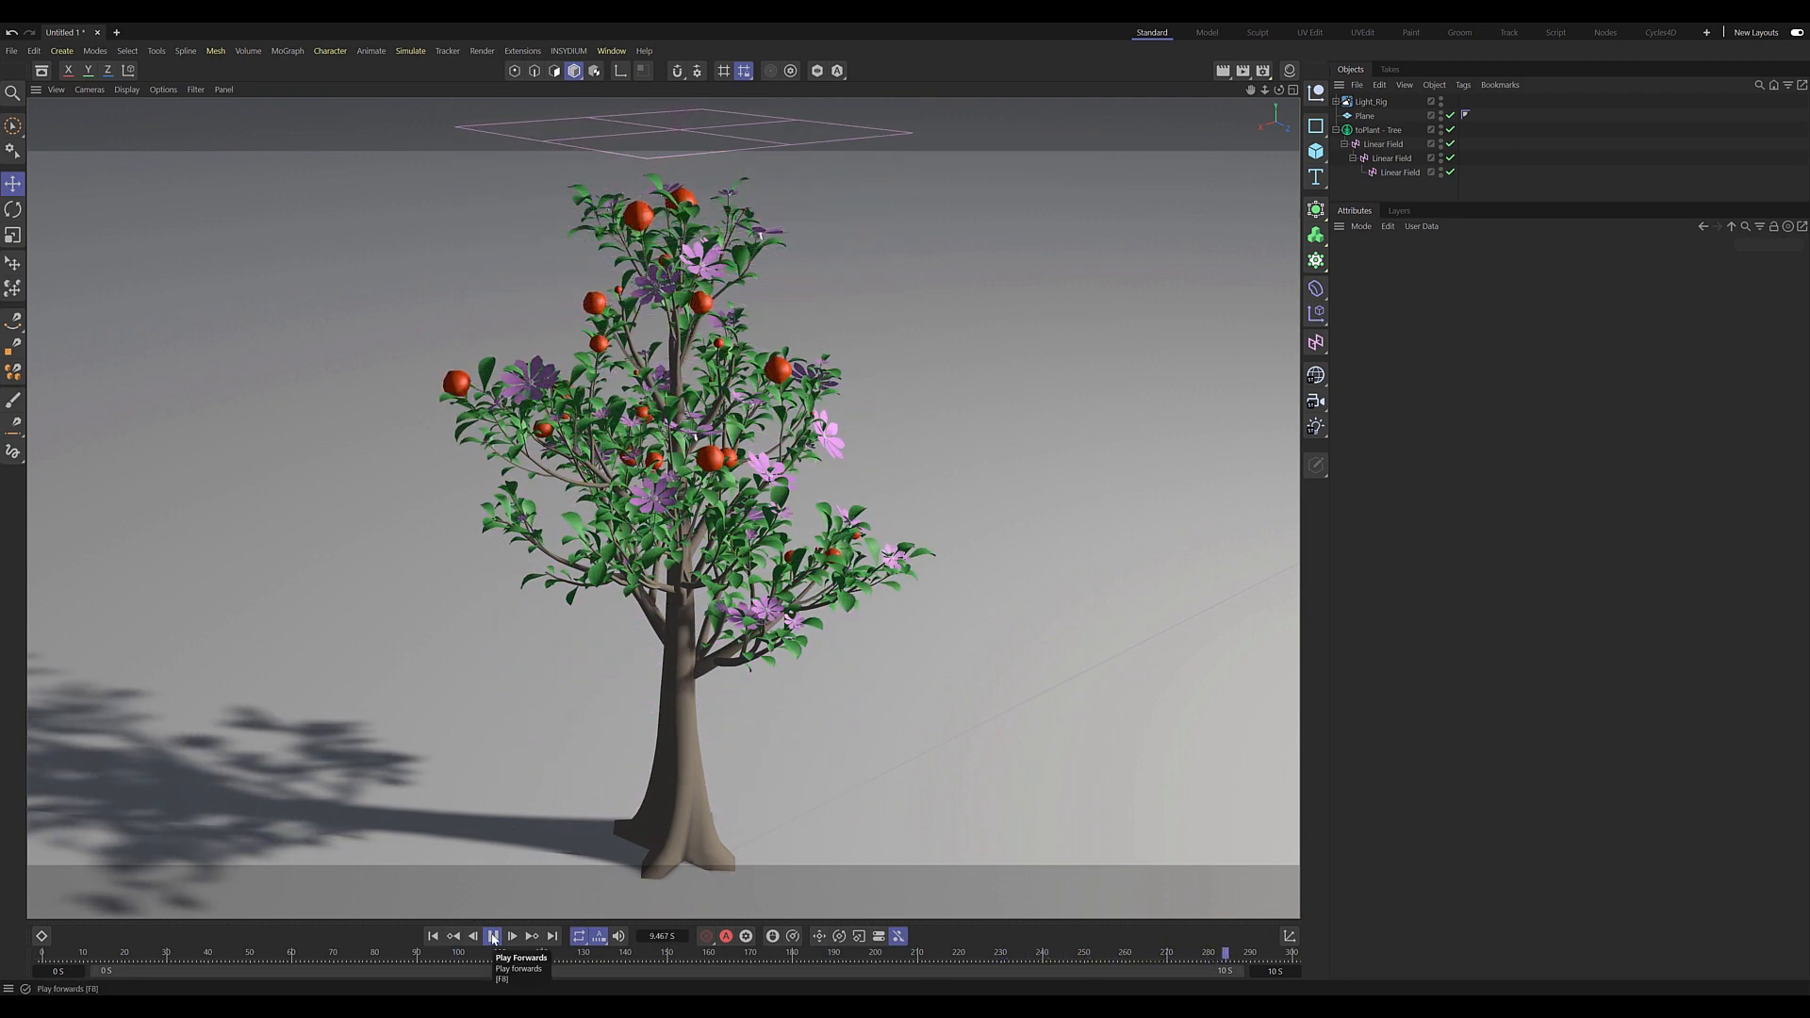